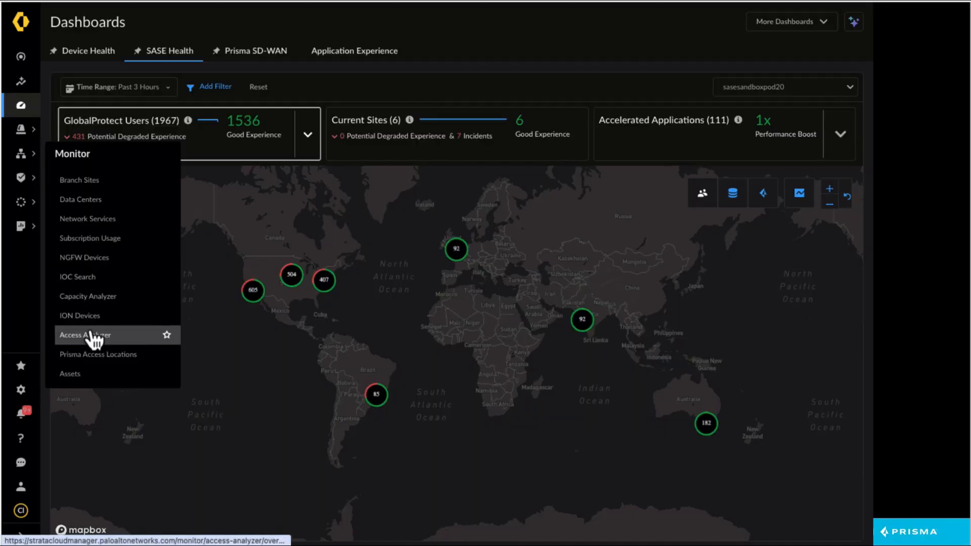
Go to Access Analyzer and start a new Slack access query for a mobile user
click(86, 335)
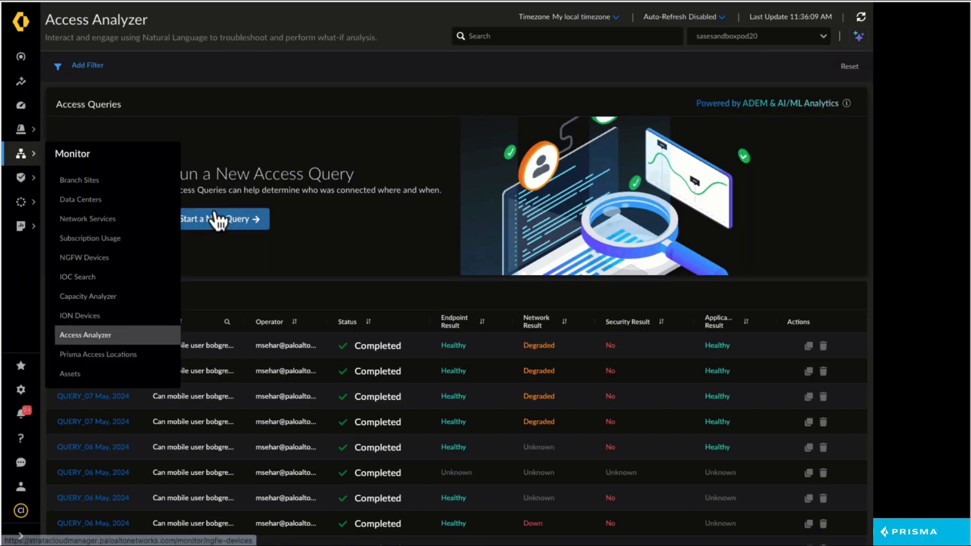
click(221, 219)
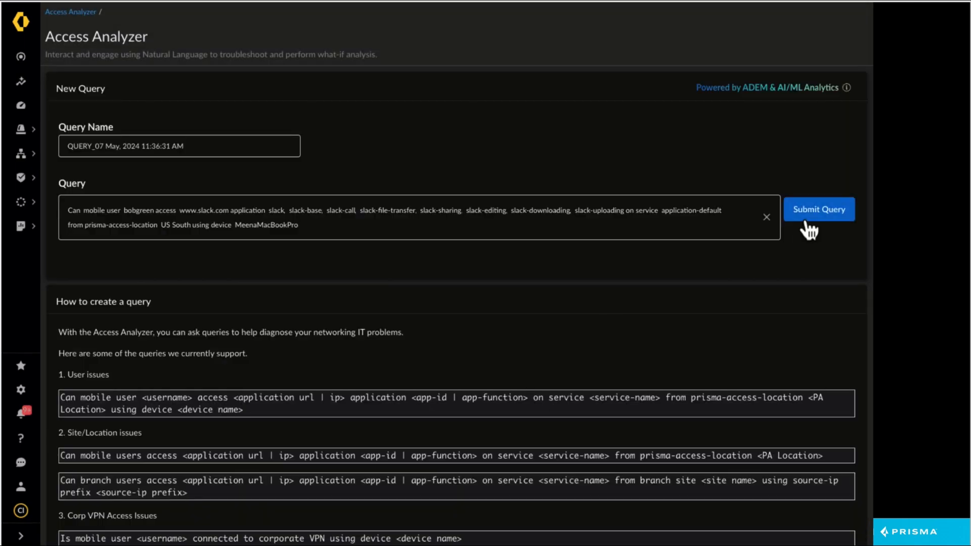
Submit the Slack access query and acknowledge the submission confirmation
click(818, 209)
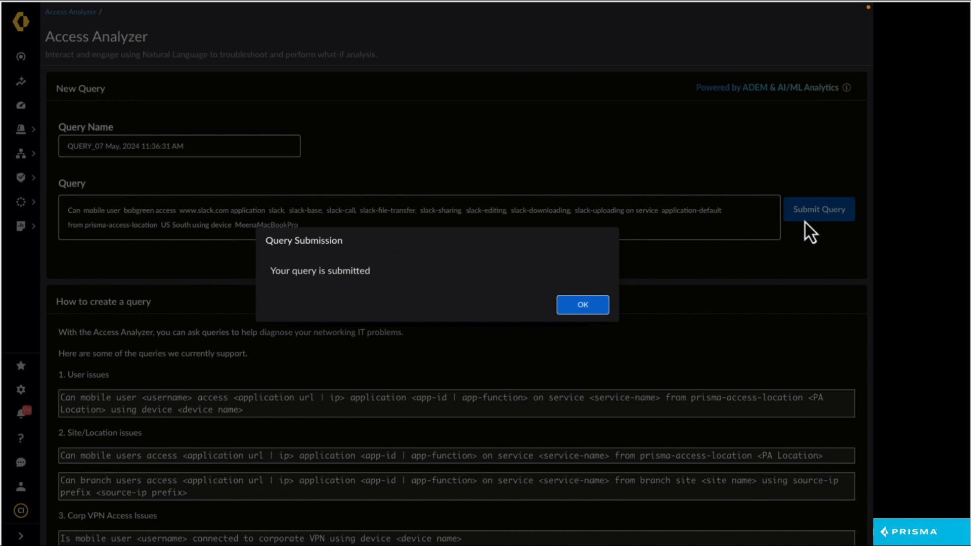
click(582, 304)
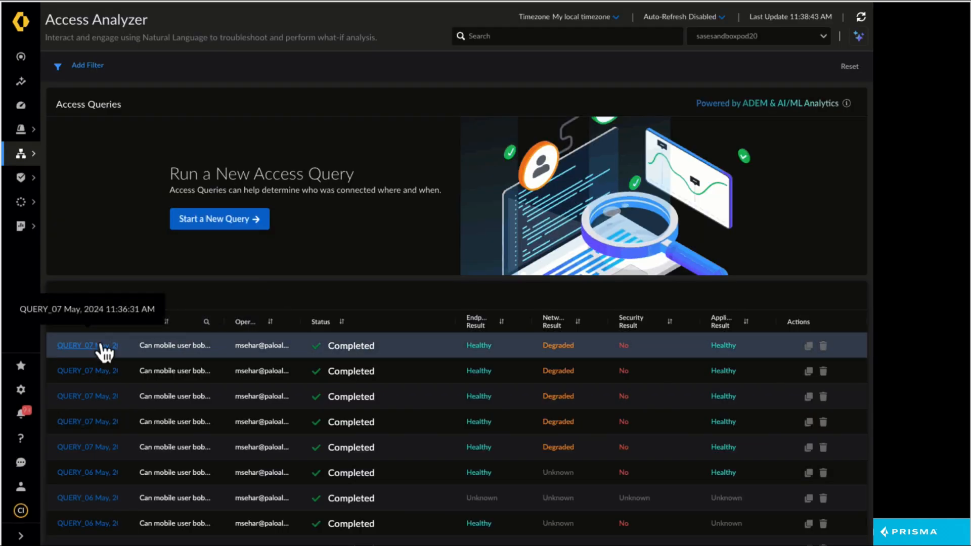
Open the newest Slack query's results showing blocks by Virus and Spyware profiles
click(87, 345)
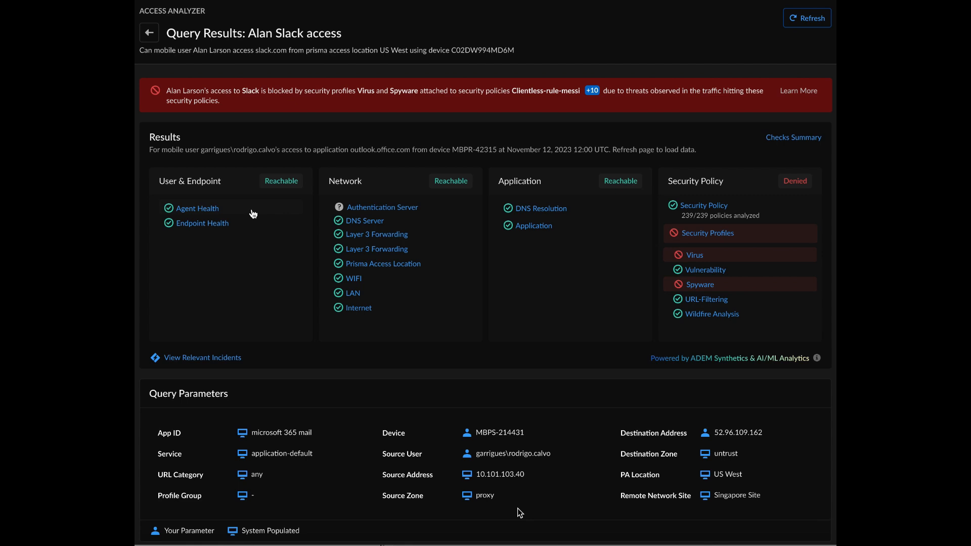
mouse_move(244, 130)
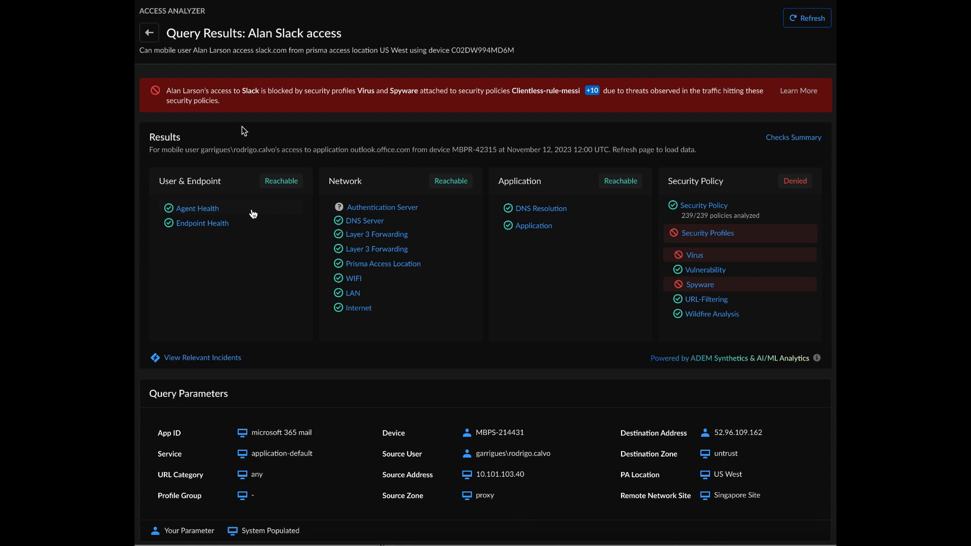
mouse_move(270, 108)
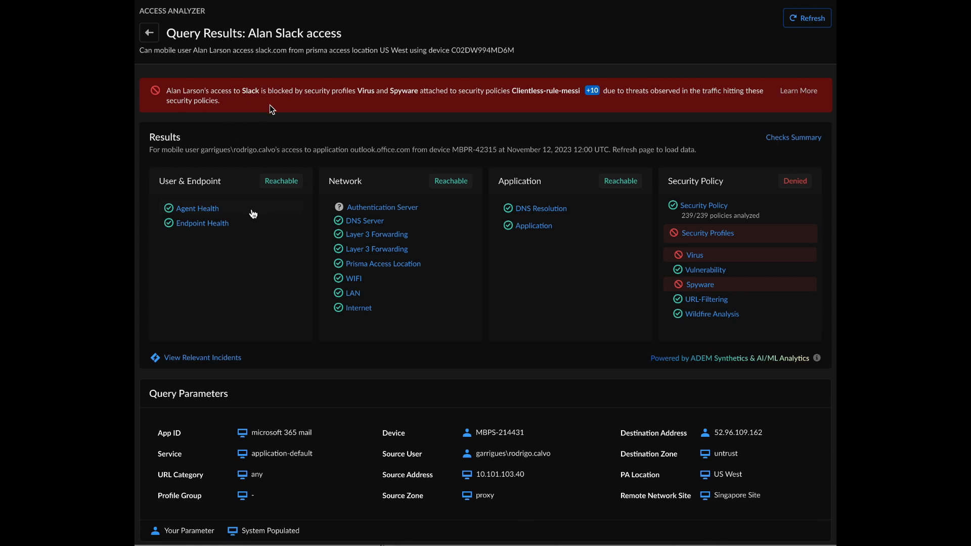
mouse_move(291, 105)
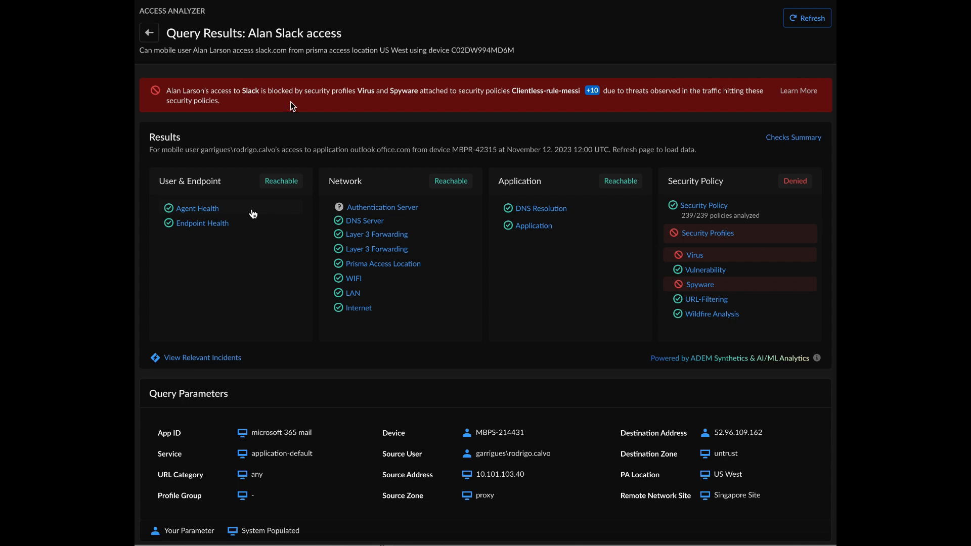
mouse_move(436, 98)
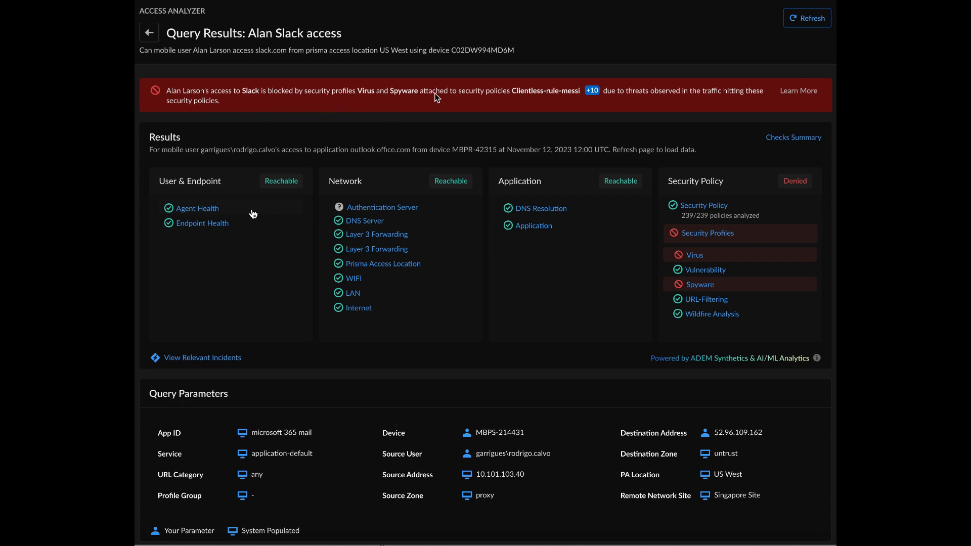
mouse_move(478, 99)
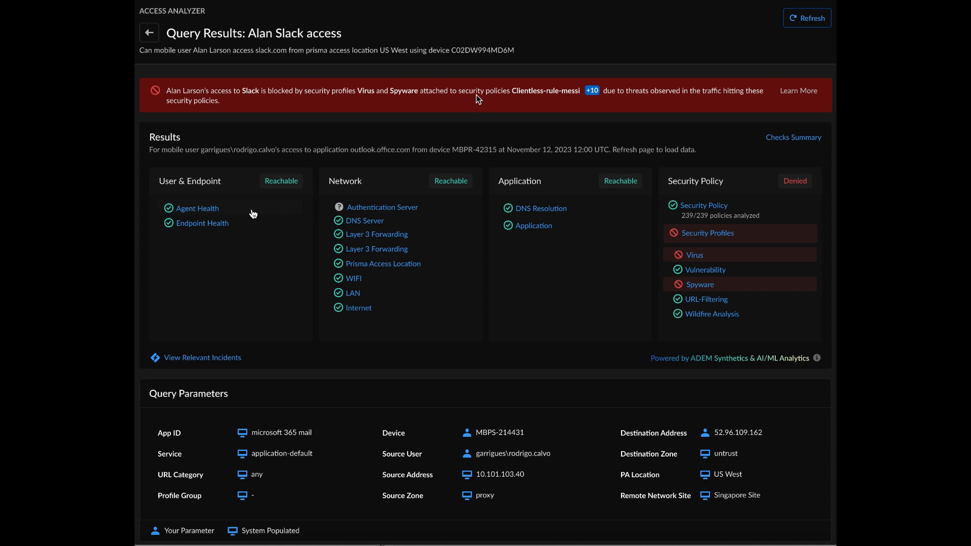
mouse_move(553, 103)
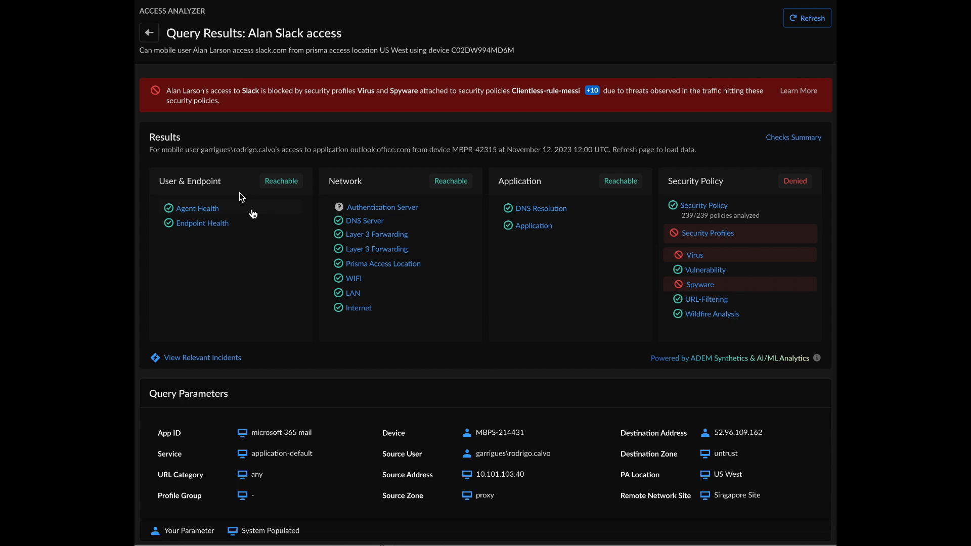
mouse_move(274, 184)
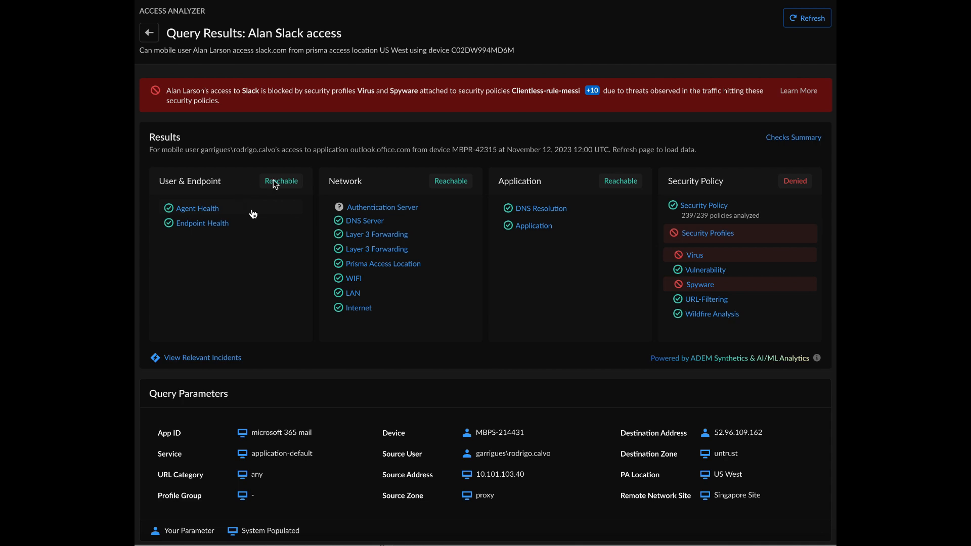
mouse_move(569, 187)
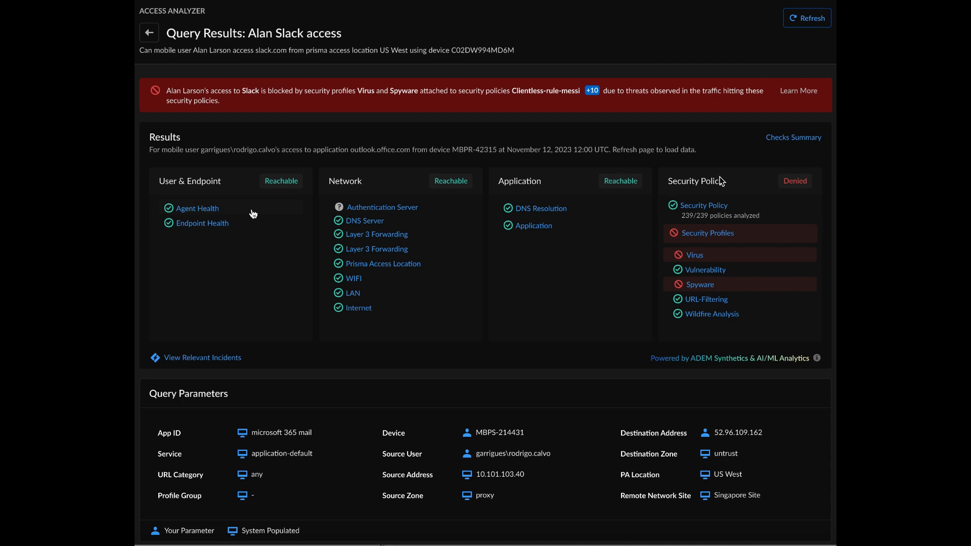
mouse_move(721, 195)
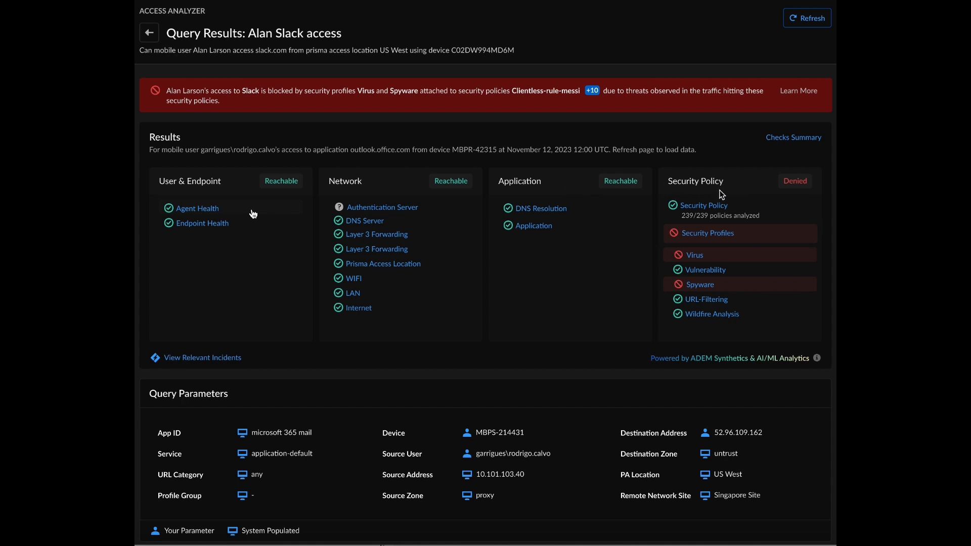
mouse_move(714, 250)
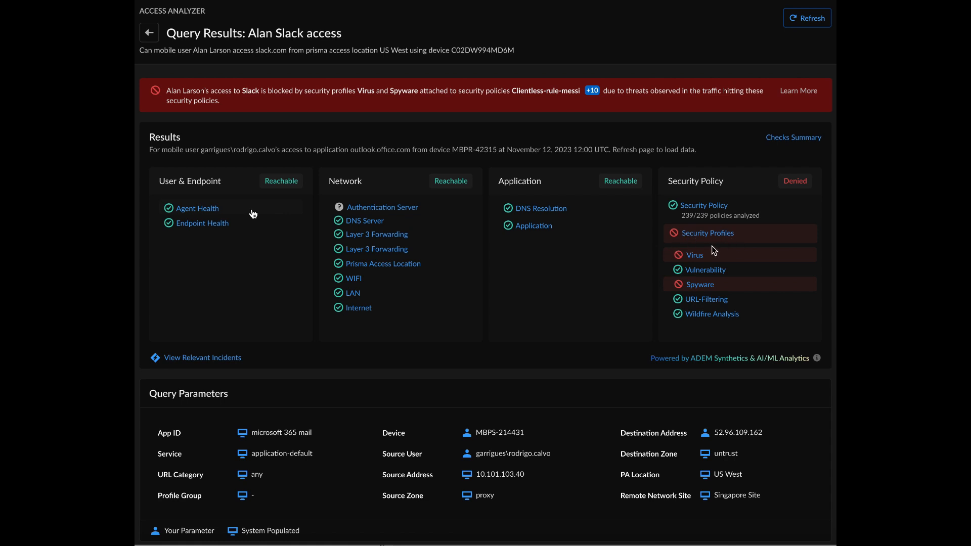
mouse_move(734, 246)
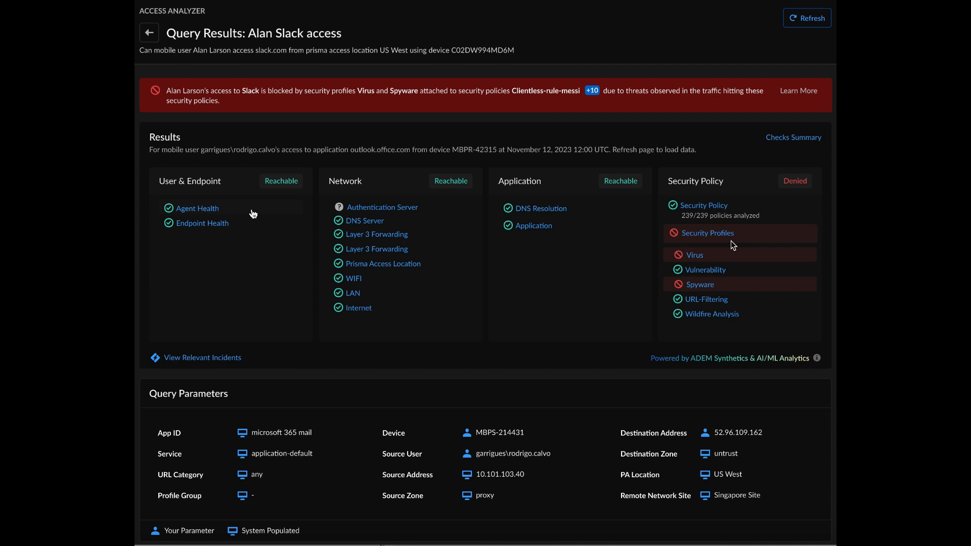
mouse_move(681, 242)
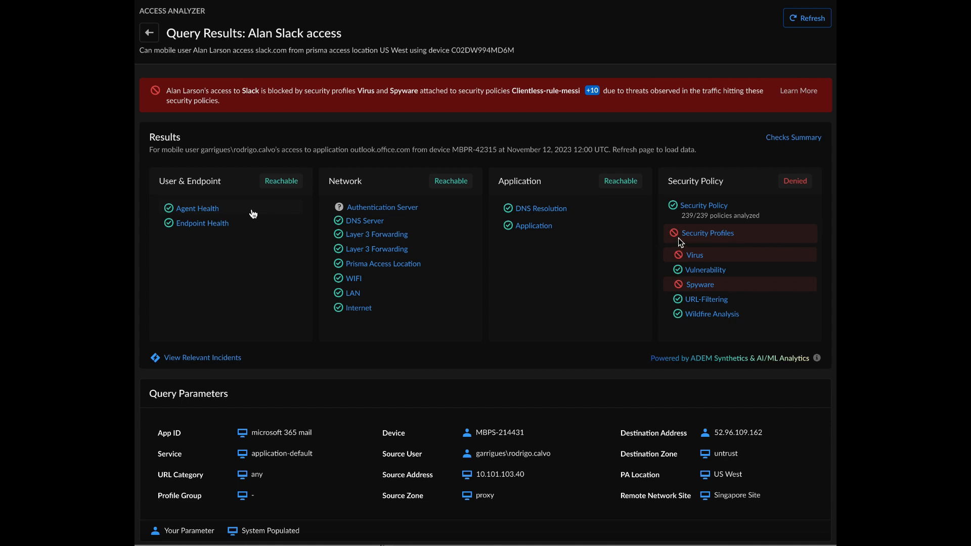
mouse_move(700, 238)
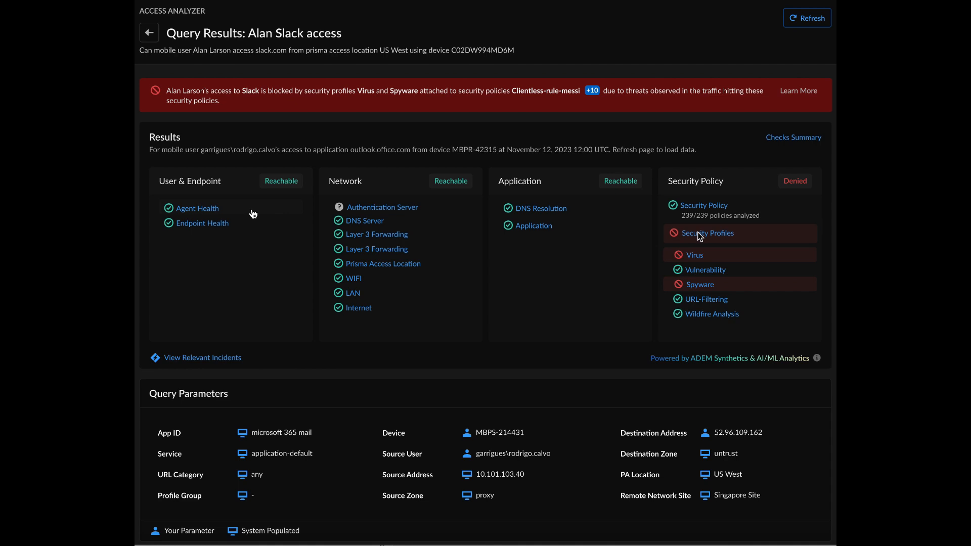
mouse_move(699, 289)
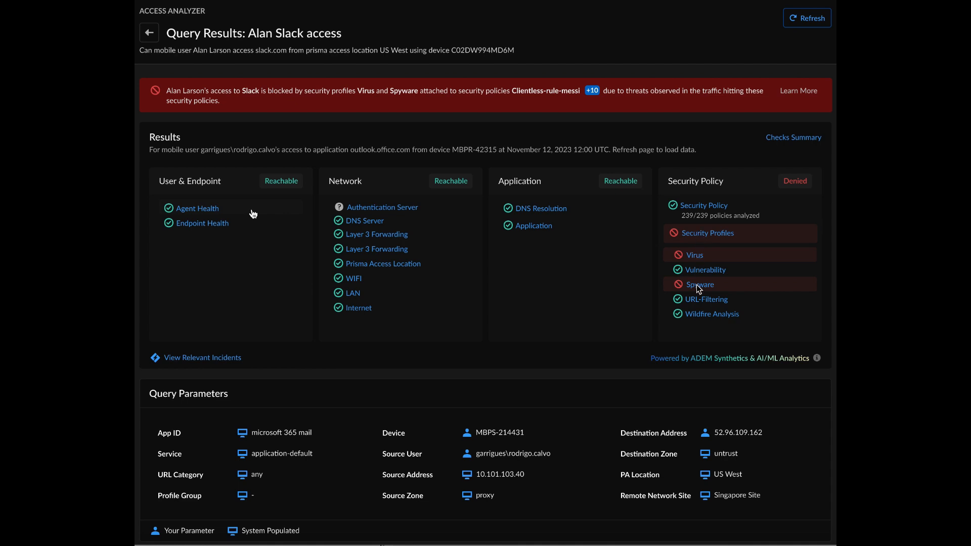
mouse_move(697, 240)
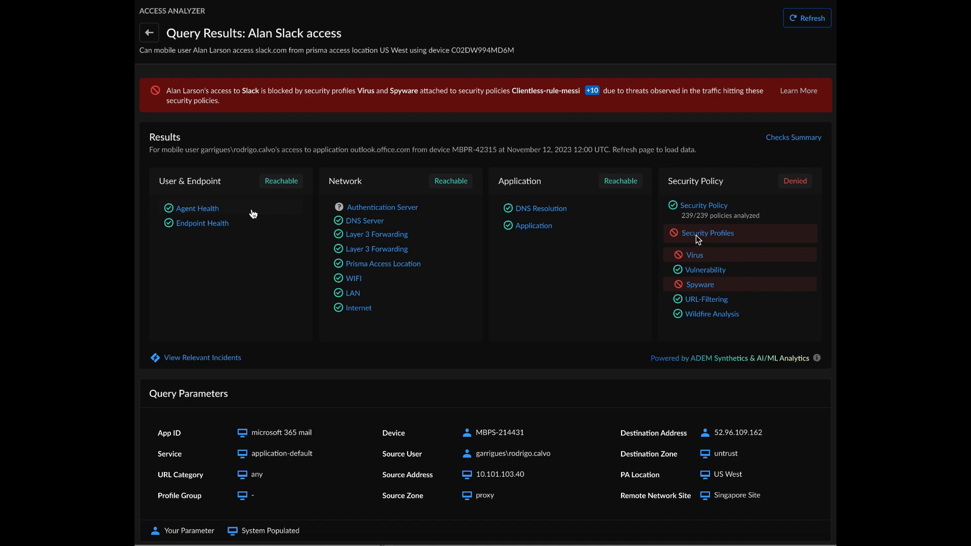